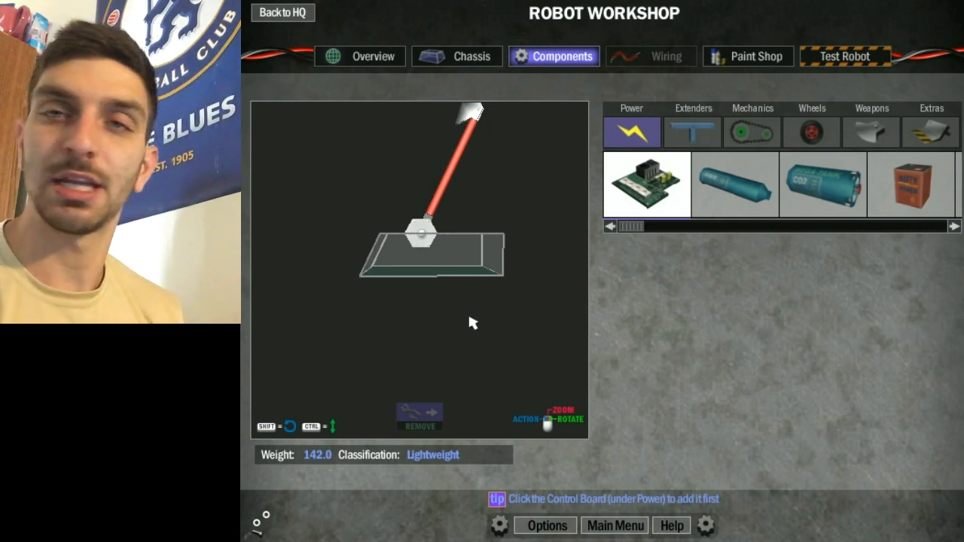
pyautogui.moveTo(418, 249)
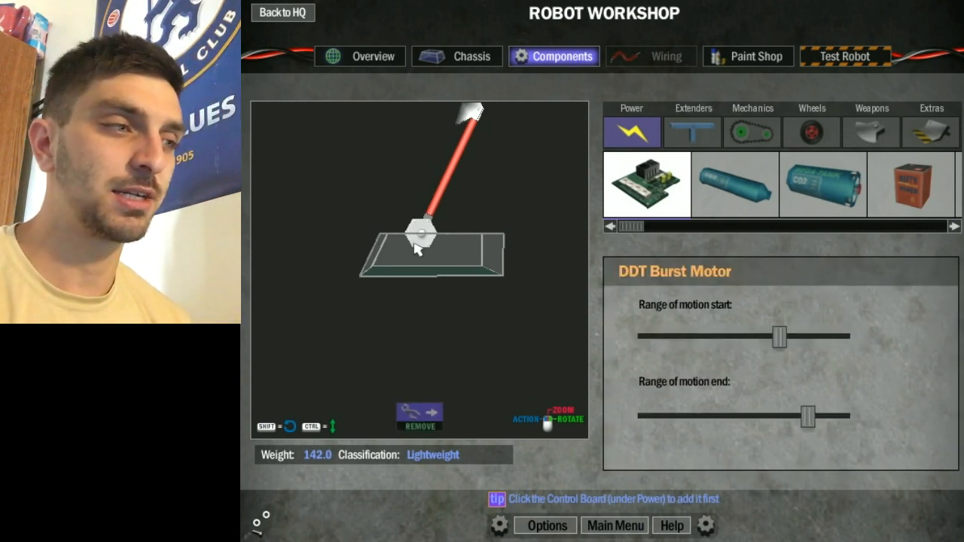
# Drag the DDT Burst Motor's range-of-motion start and end sliders to change the hammer swing.
pyautogui.moveTo(779, 337); pyautogui.dragTo(764, 337)
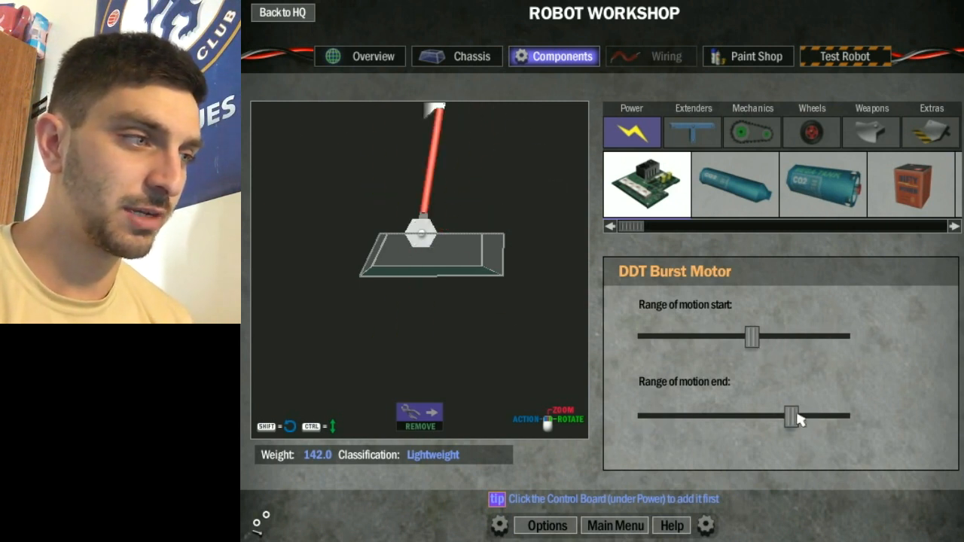
pyautogui.moveTo(789, 417); pyautogui.dragTo(842, 416)
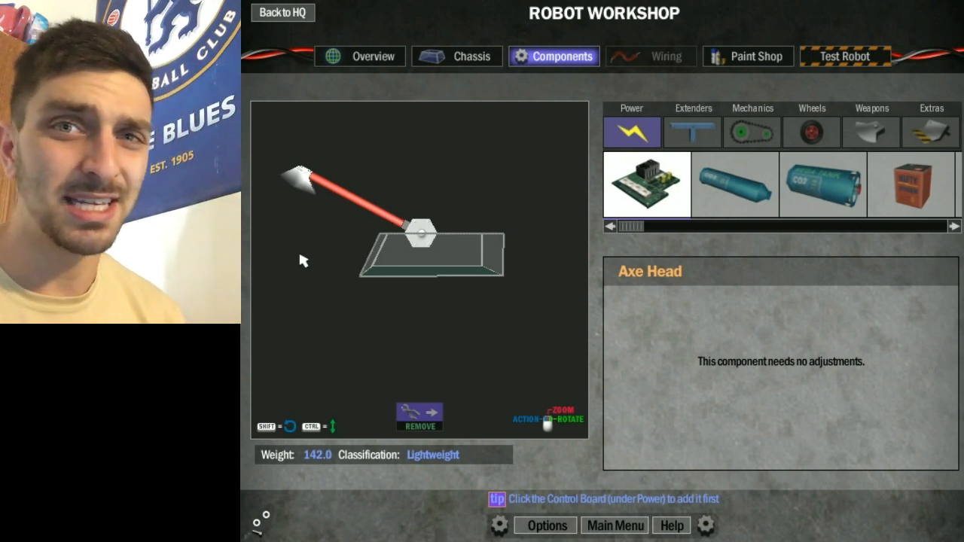
pyautogui.click(360, 56)
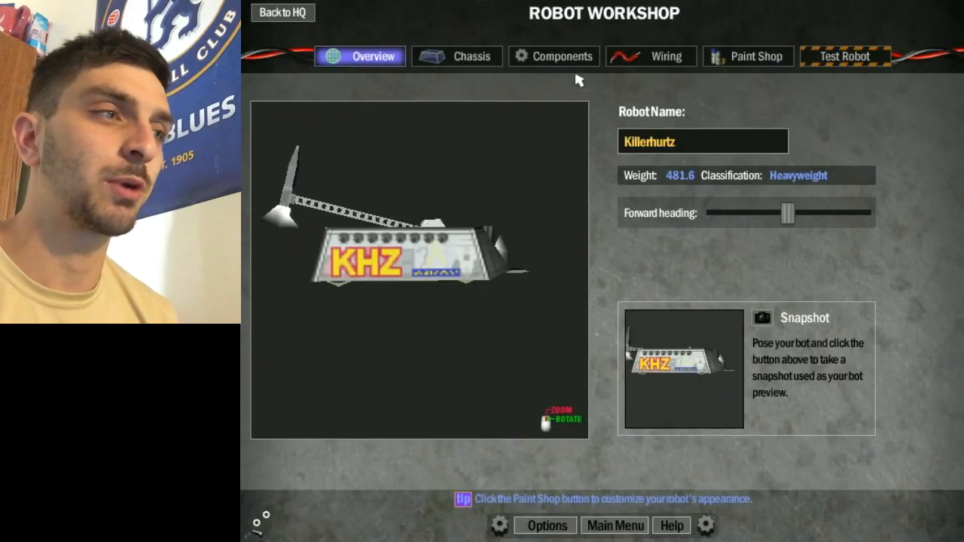
pyautogui.moveTo(580, 59)
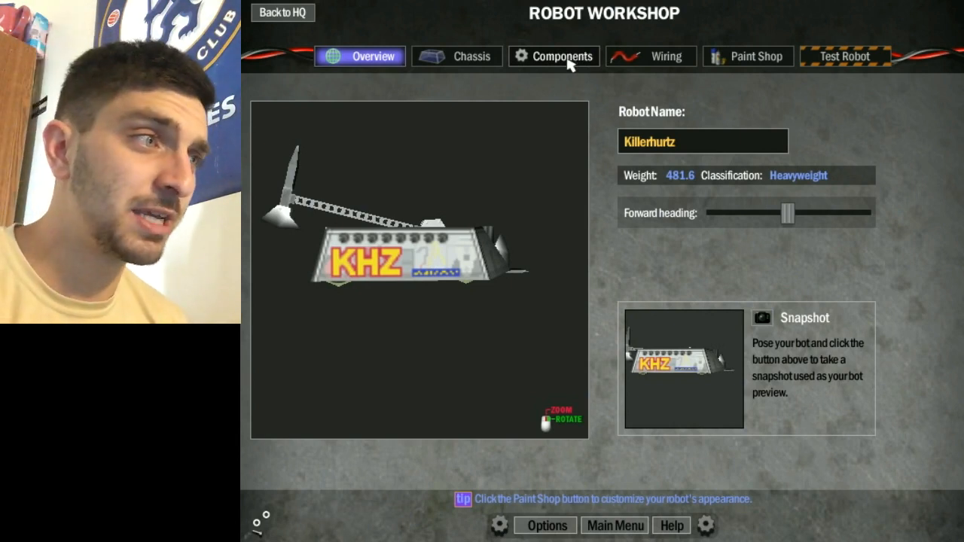
# Show Killerhurtz's internals: wheel, battery and burst-motor axe arm.
pyautogui.click(554, 55)
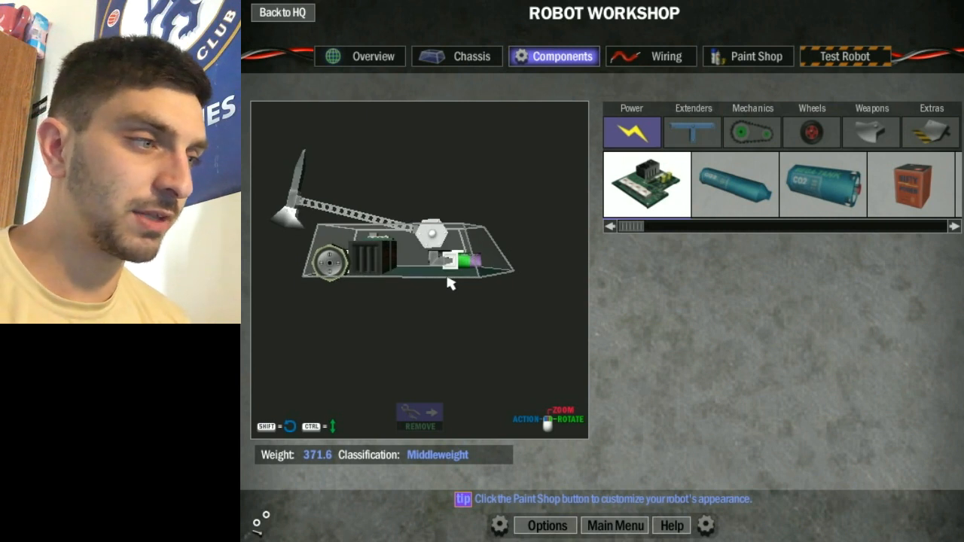
# Inspect Killerhurtz's DDT Burst Motor swing range, then load the frenZy hammerbot.
pyautogui.click(463, 261)
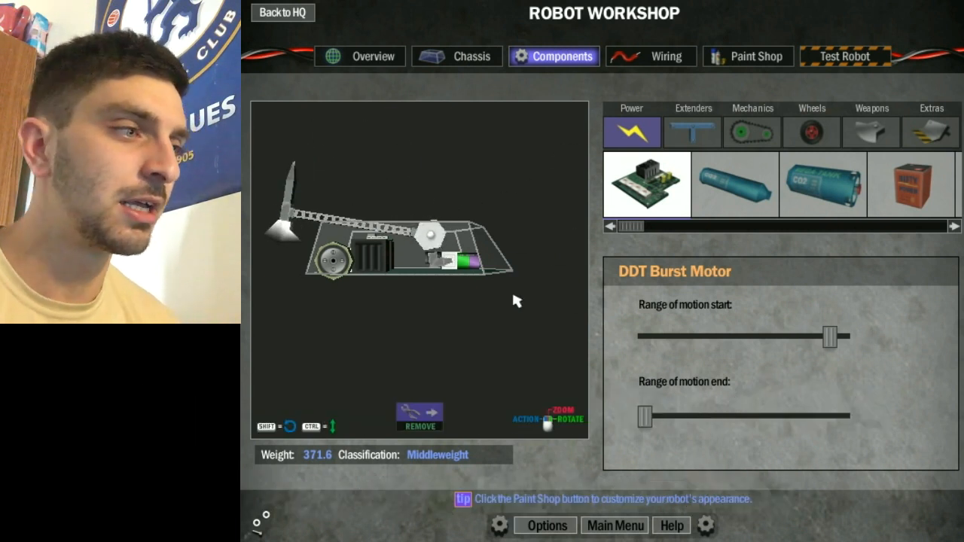
pyautogui.click(282, 12)
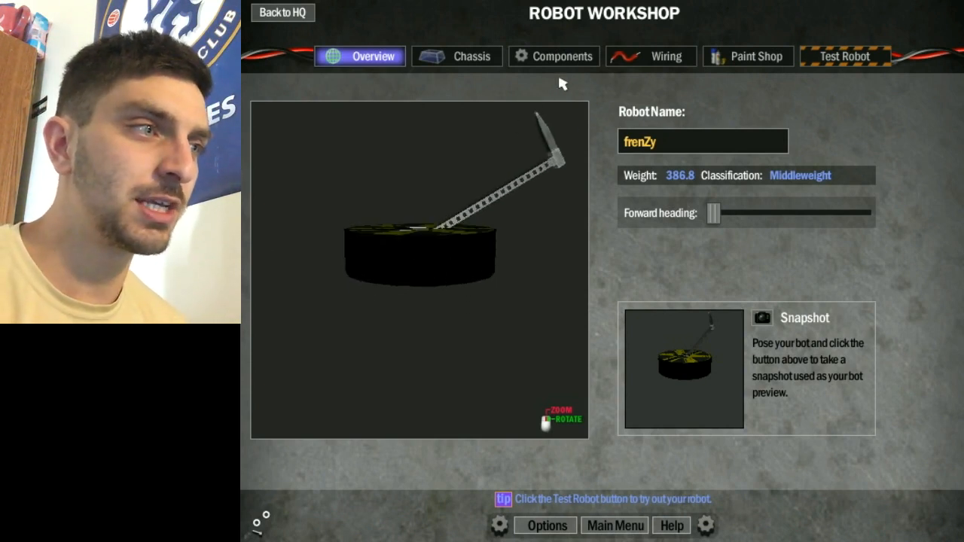
# View frenZy's wheels and drive parts inside its round chassis.
pyautogui.click(554, 56)
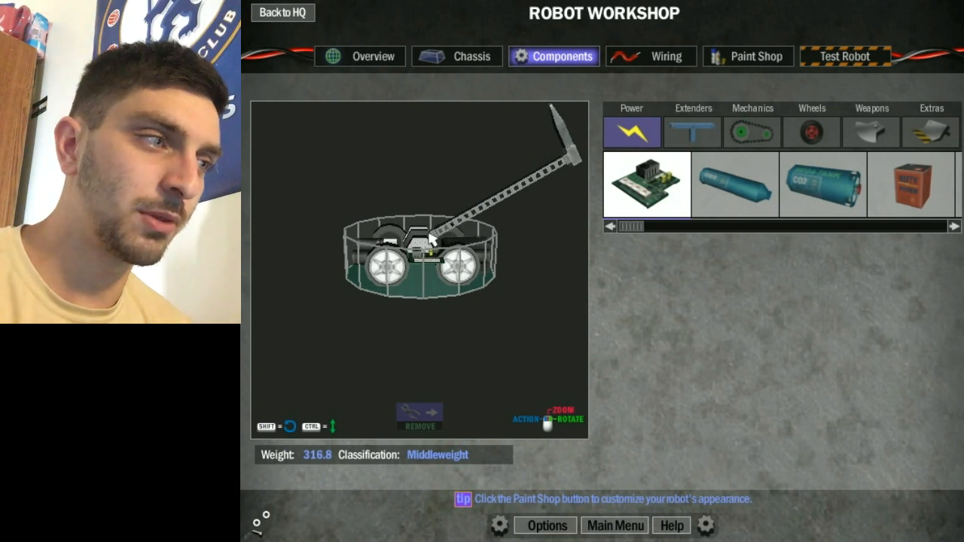
# Attach a 40 cm Round Extender to frenZy, raising its weight to 320.8.
pyautogui.click(692, 132)
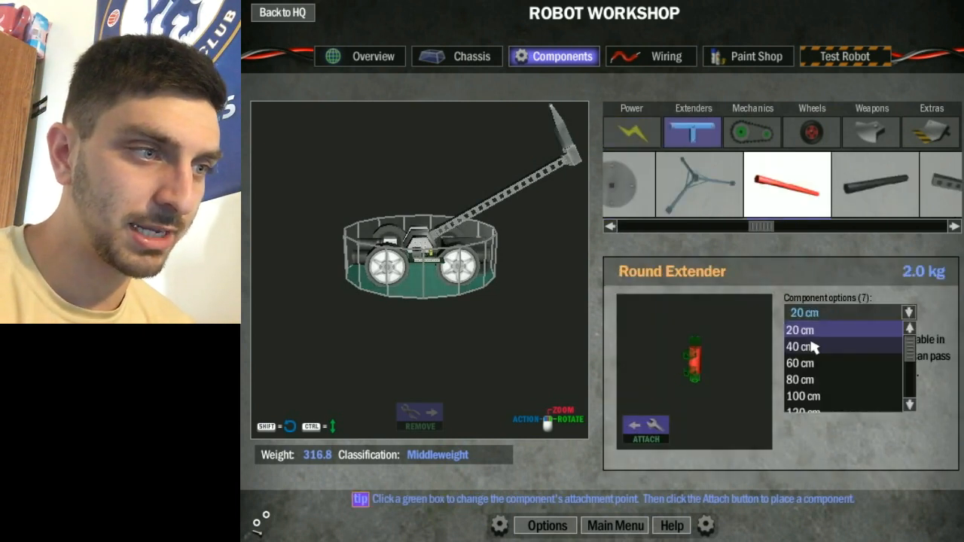
pyautogui.click(800, 346)
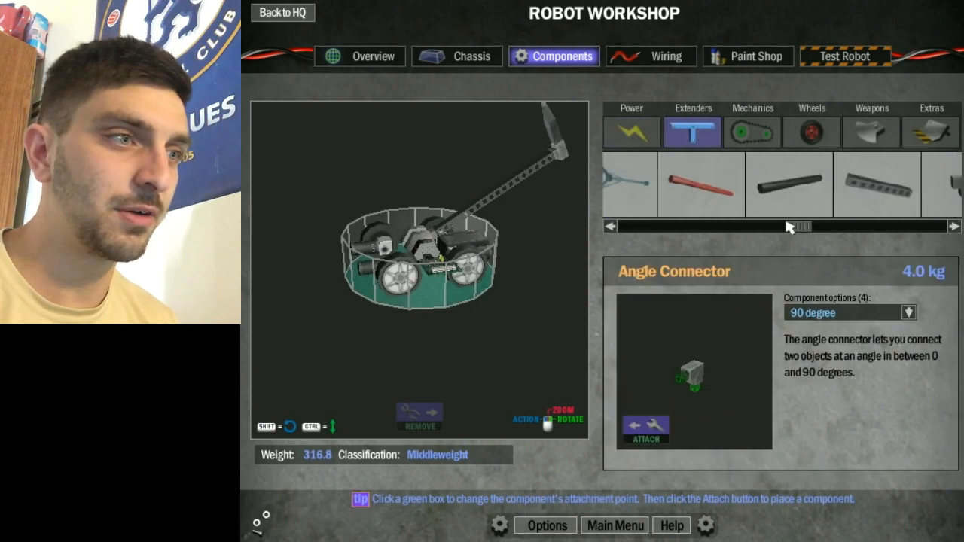
pyautogui.click(701, 184)
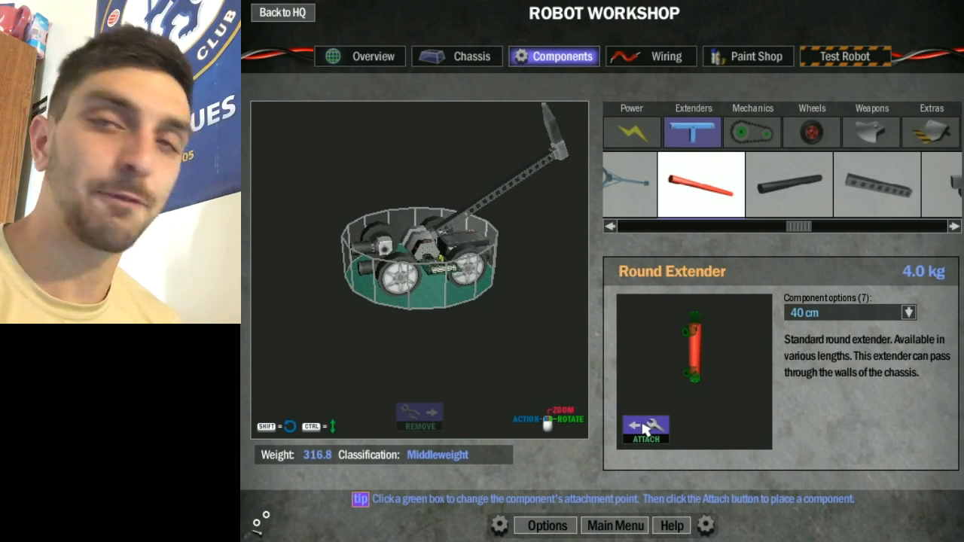
pyautogui.moveTo(527, 177)
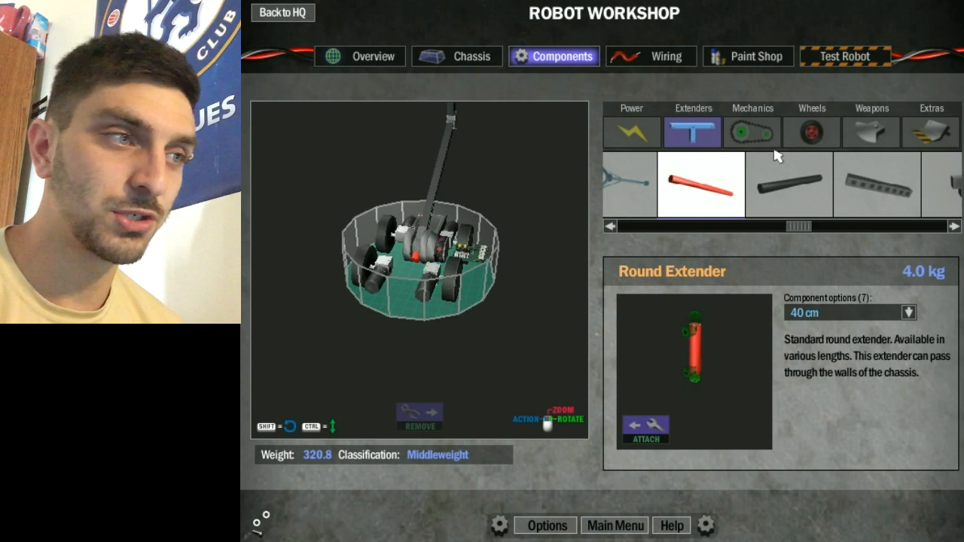
pyautogui.click(871, 131)
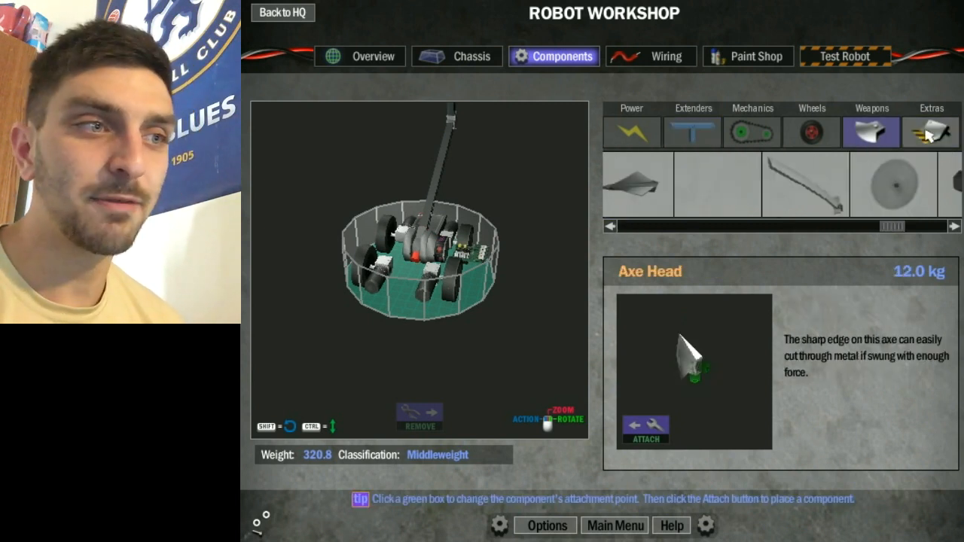
# Browse the Extras parts category, such as armor plates and wedges, for frenZy.
pyautogui.click(931, 132)
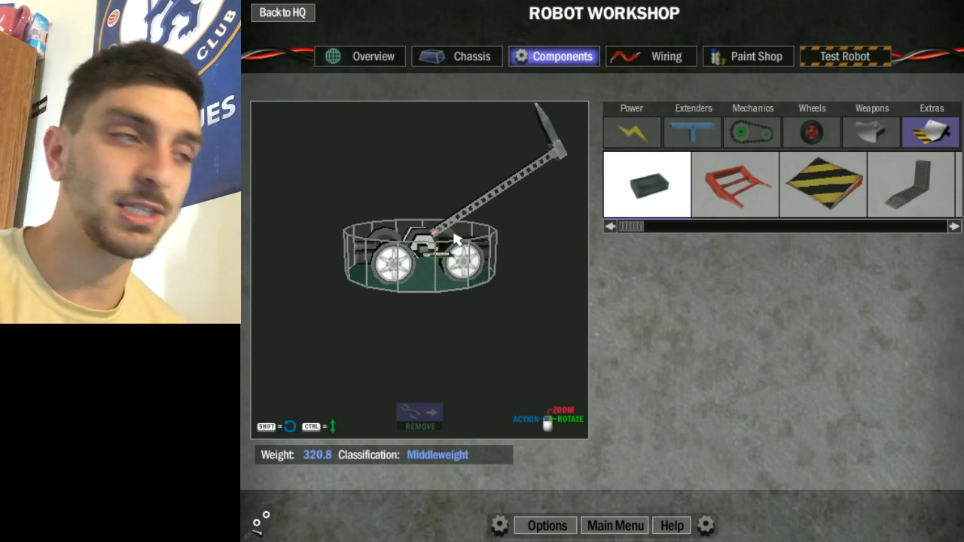
pyautogui.click(632, 132)
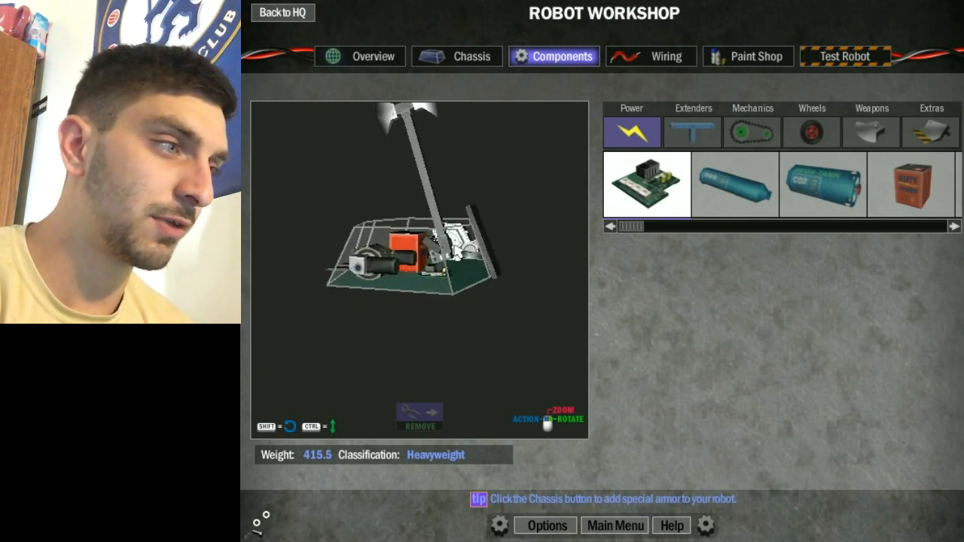
# Select Terrorhurtz's Square Extender and start a test drive in the arena.
pyautogui.click(391, 264)
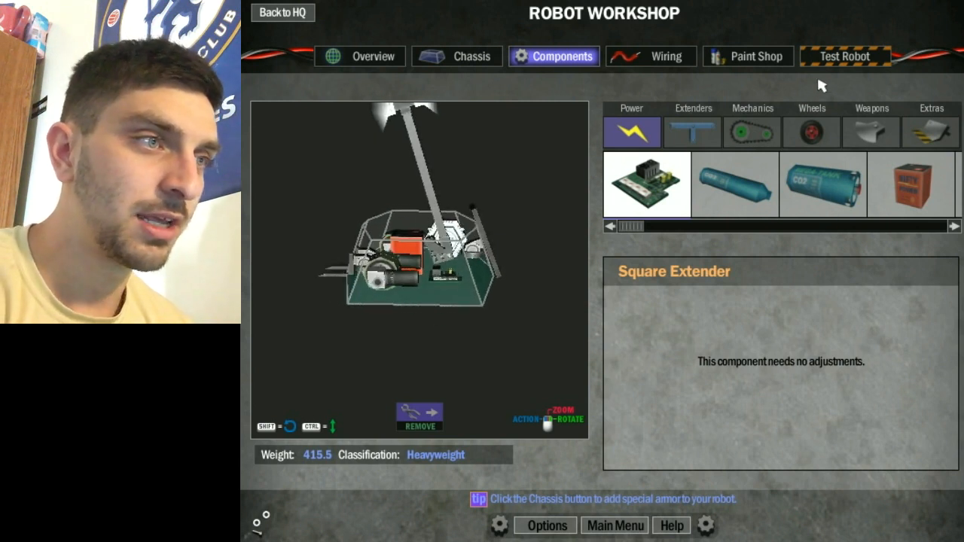
pyautogui.click(845, 56)
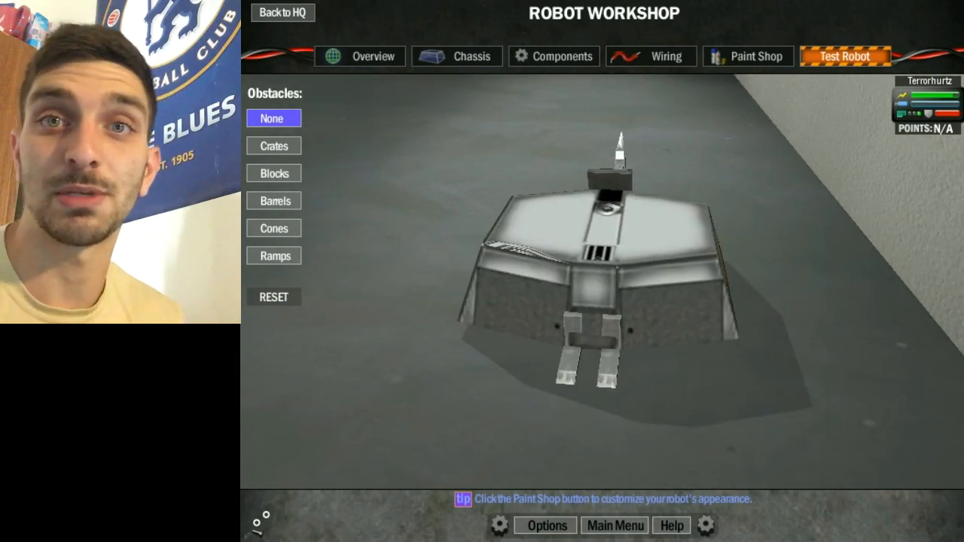
pyautogui.click(359, 56)
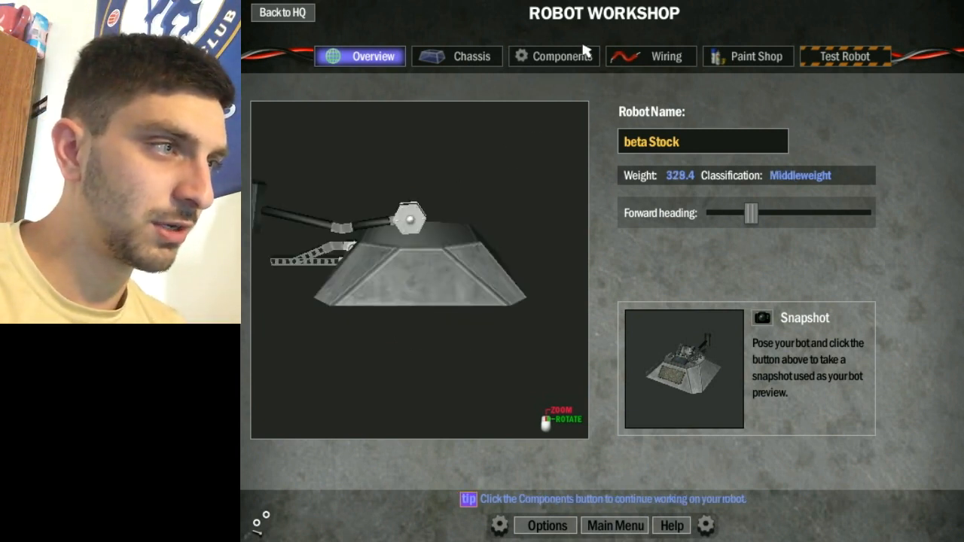
# Show beta Stock's component parts to continue building it.
pyautogui.click(554, 56)
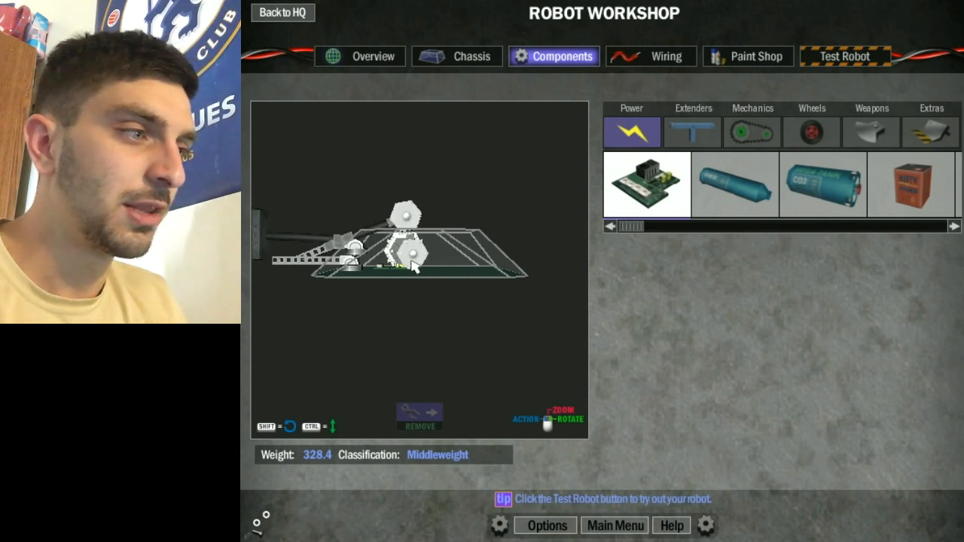
# Load beta Stock and view its overview showing 679.4 weight, heavyweight.
pyautogui.click(408, 264)
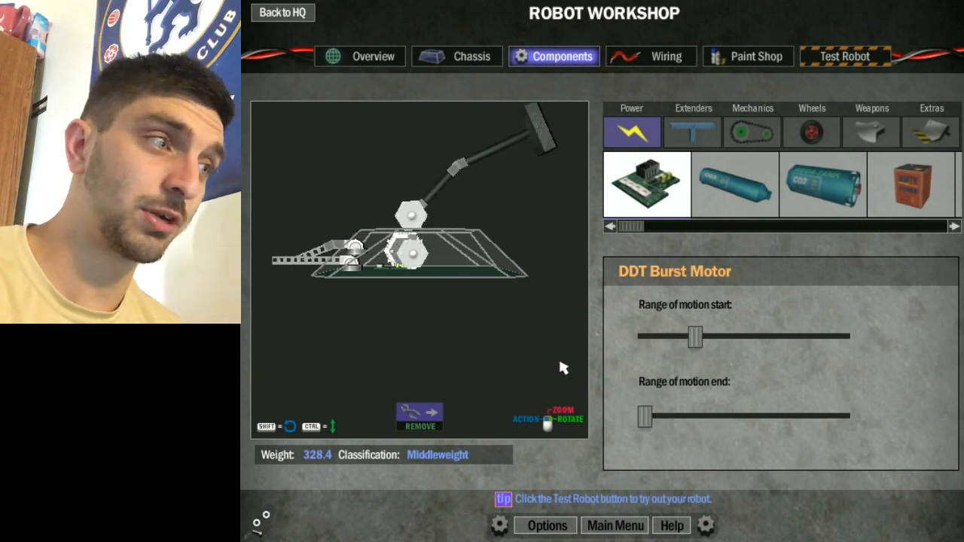
pyautogui.click(360, 55)
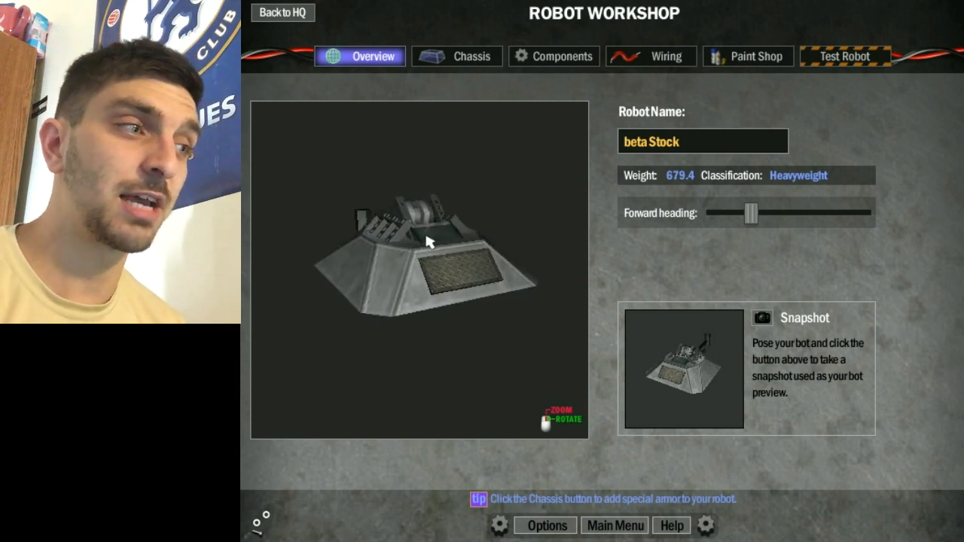
# Rotate the beta Stock preview, then show the lightweight red spike robot's components.
pyautogui.moveTo(428, 241); pyautogui.dragTo(443, 247)
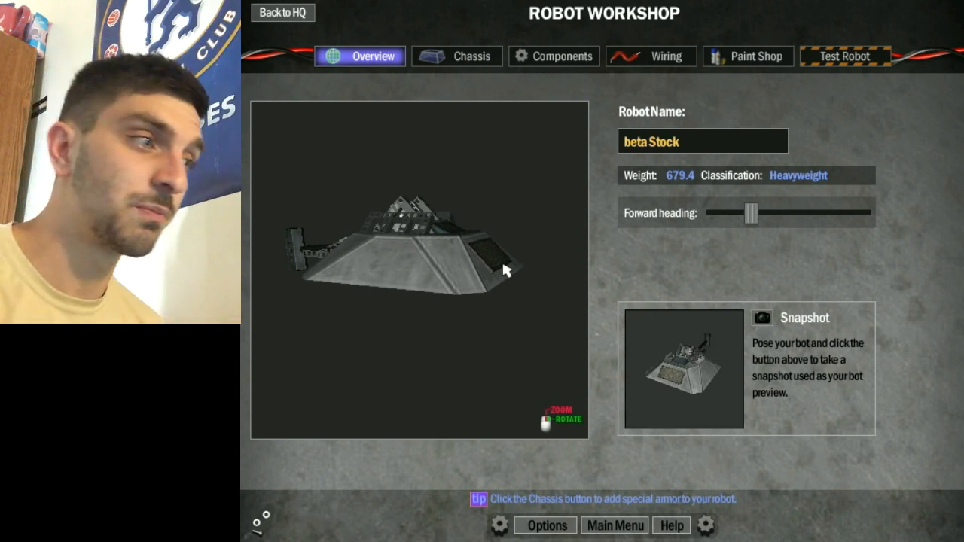
pyautogui.click(553, 56)
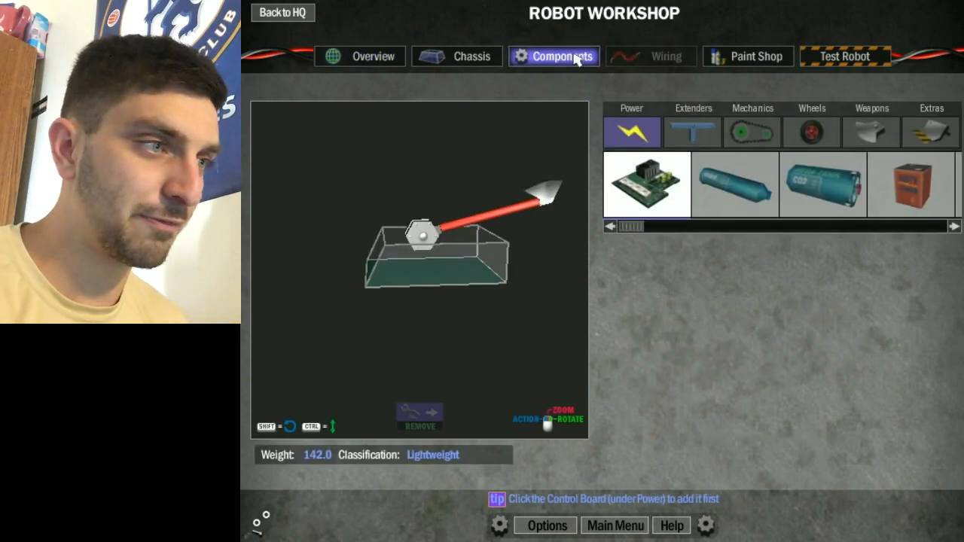
# Mount a 45-degree Baseplate Anchor, then add a Ram Plate and DDT Burst Motor.
pyautogui.click(691, 132)
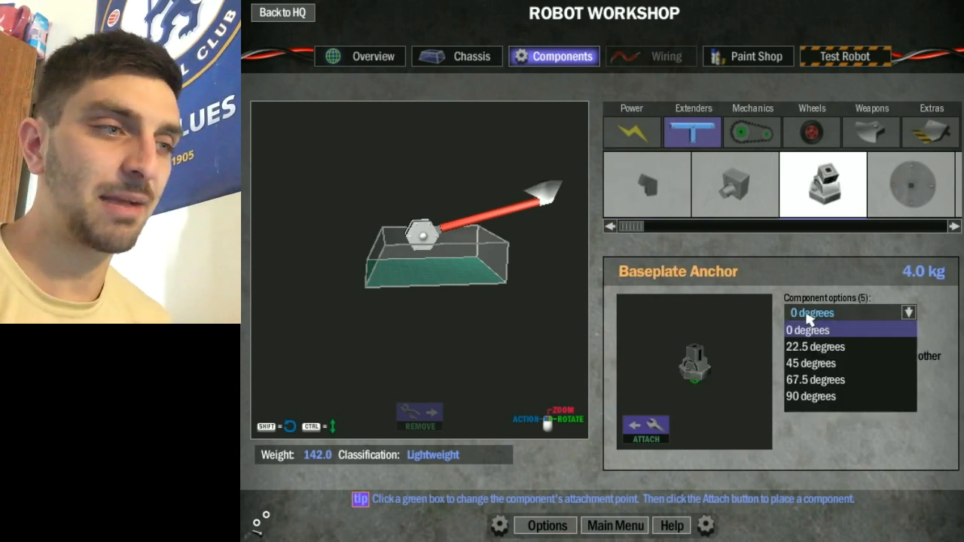
pyautogui.moveTo(811, 396)
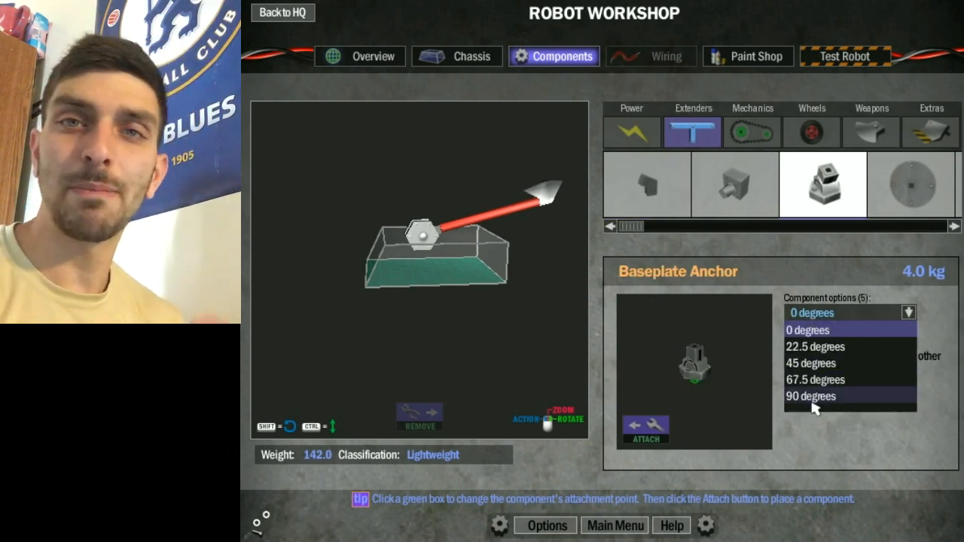
pyautogui.click(811, 363)
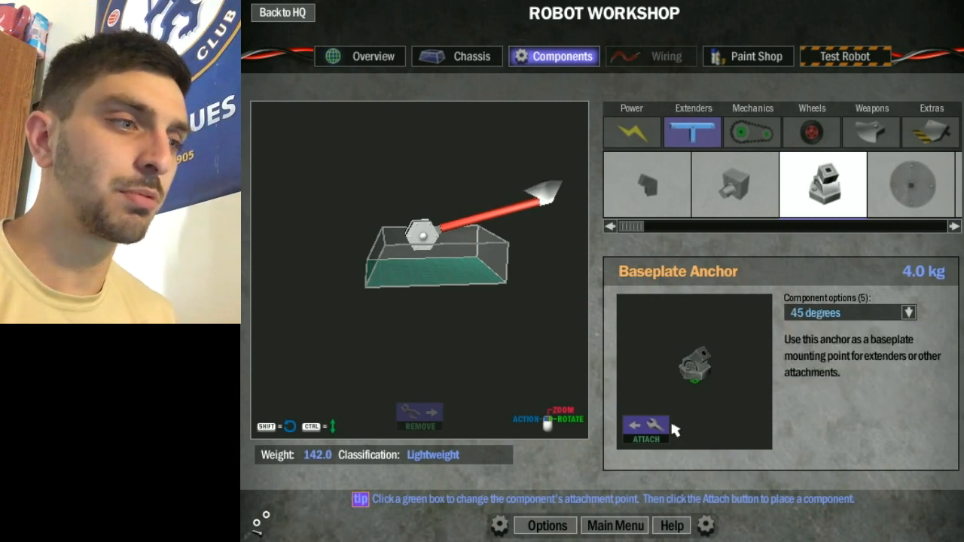
pyautogui.click(645, 429)
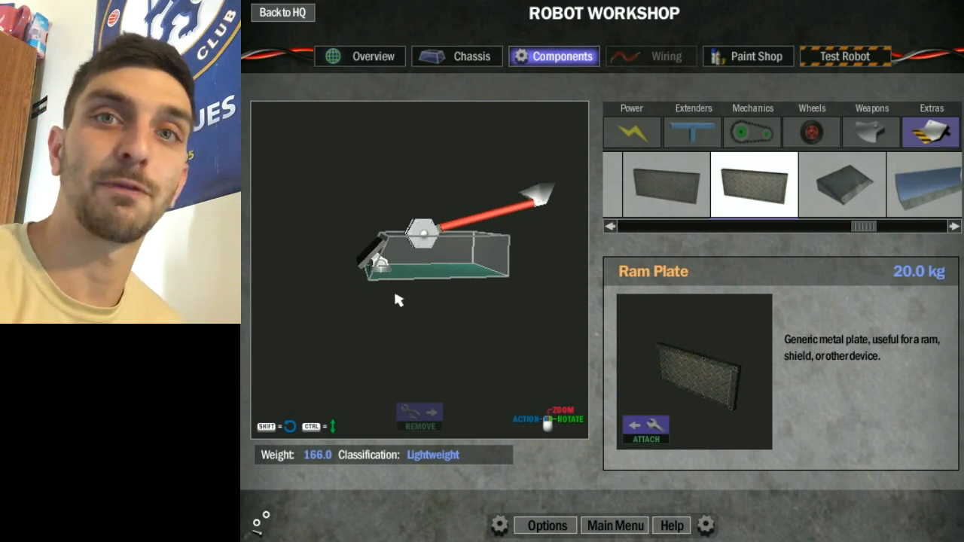
pyautogui.click(872, 131)
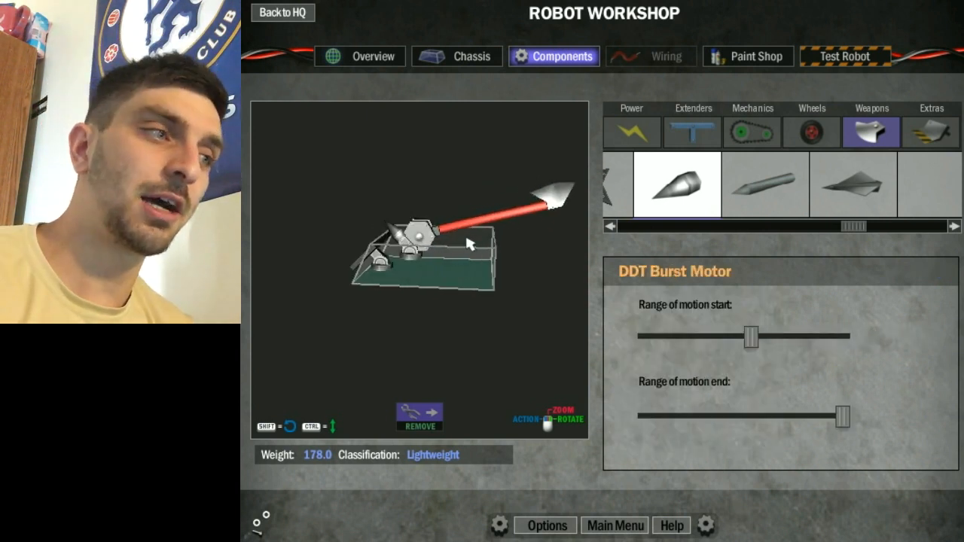
# Attach two Round Extender Black pieces as the arm, then browse Extras for the axe head.
pyautogui.click(691, 132)
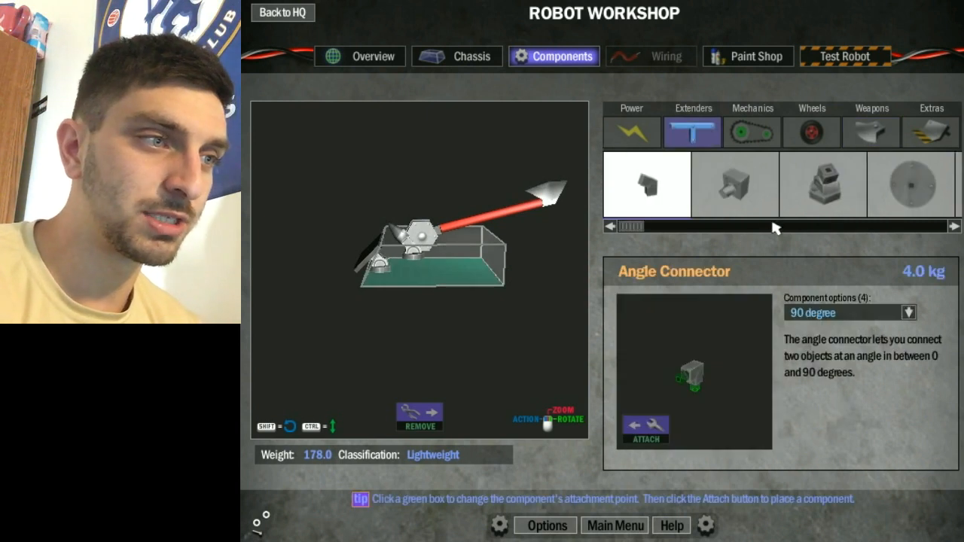
pyautogui.click(953, 226)
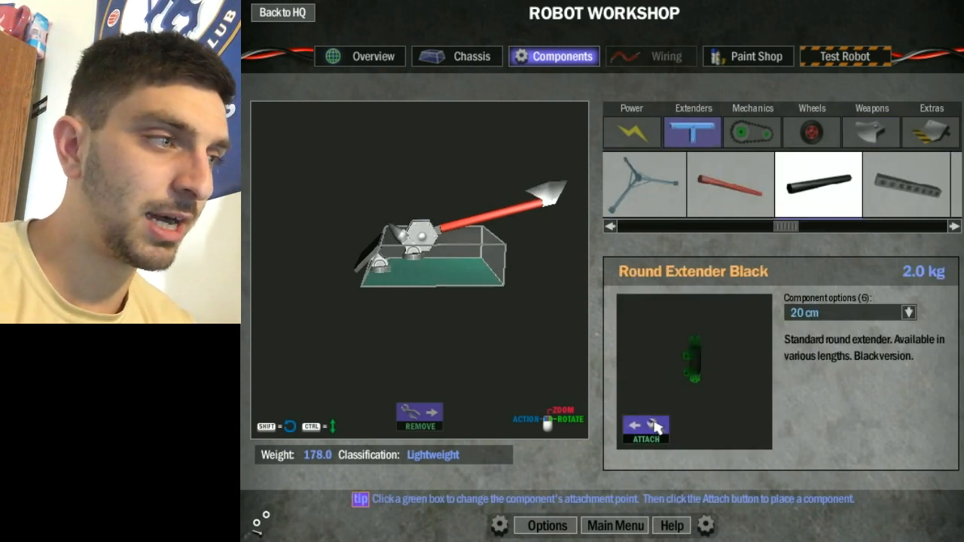
pyautogui.click(645, 429)
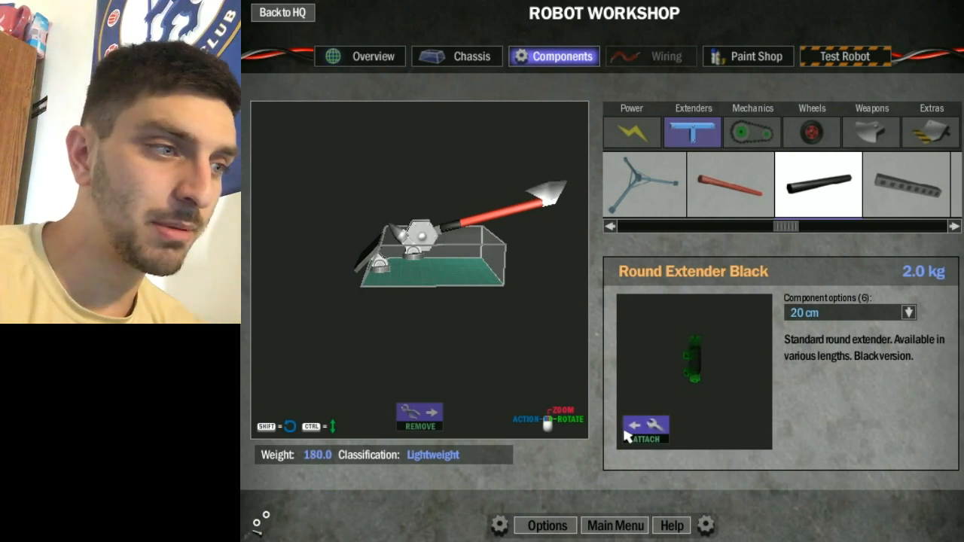
pyautogui.click(645, 429)
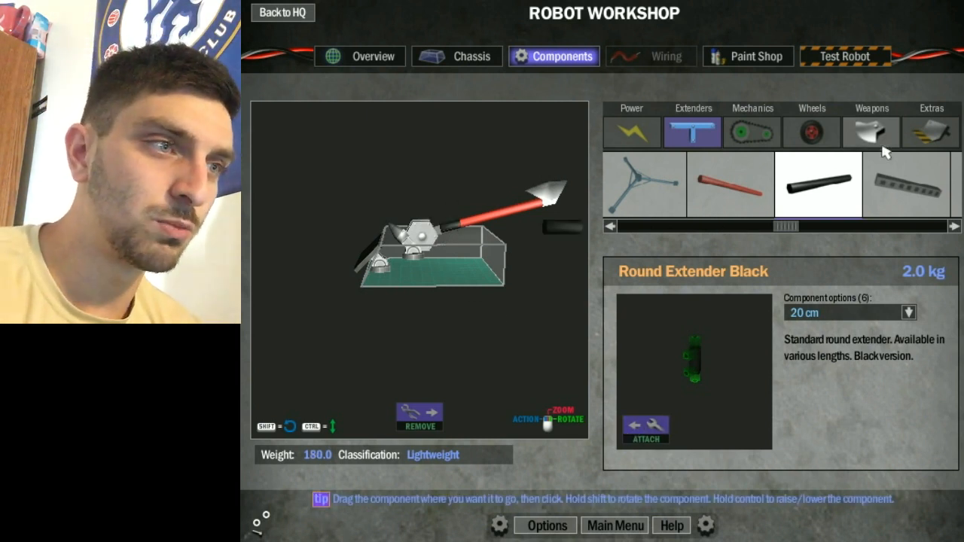
pyautogui.click(931, 130)
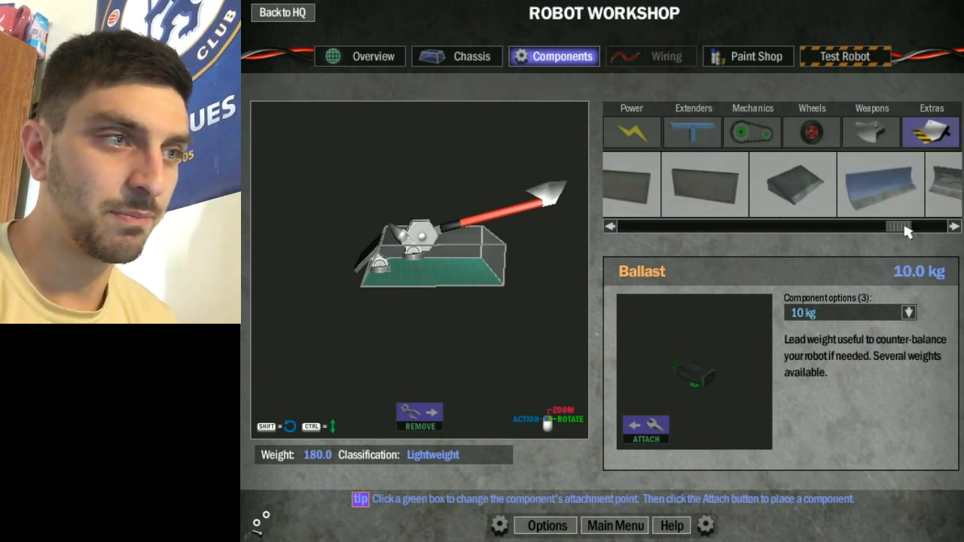
pyautogui.click(872, 131)
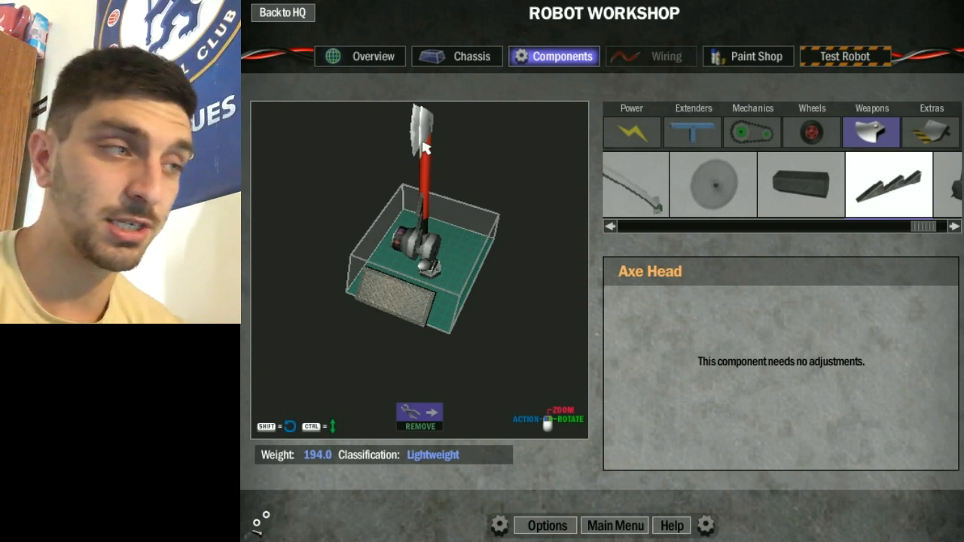
# Load the unnamed 492.6 heavyweight wheeled robot's Overview.
pyautogui.click(359, 56)
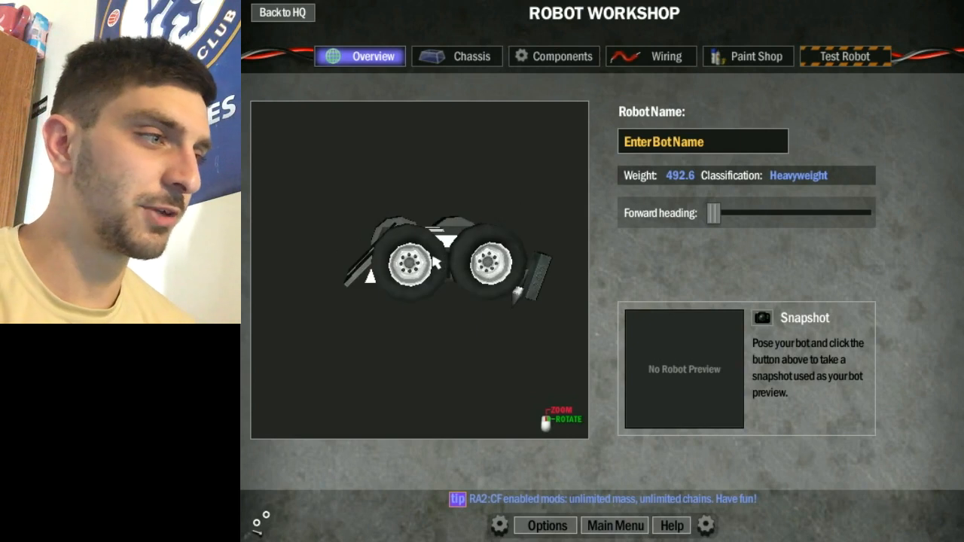
# Show the DDT Burst Motor's range-of-motion sliders on the Components tab.
pyautogui.click(554, 56)
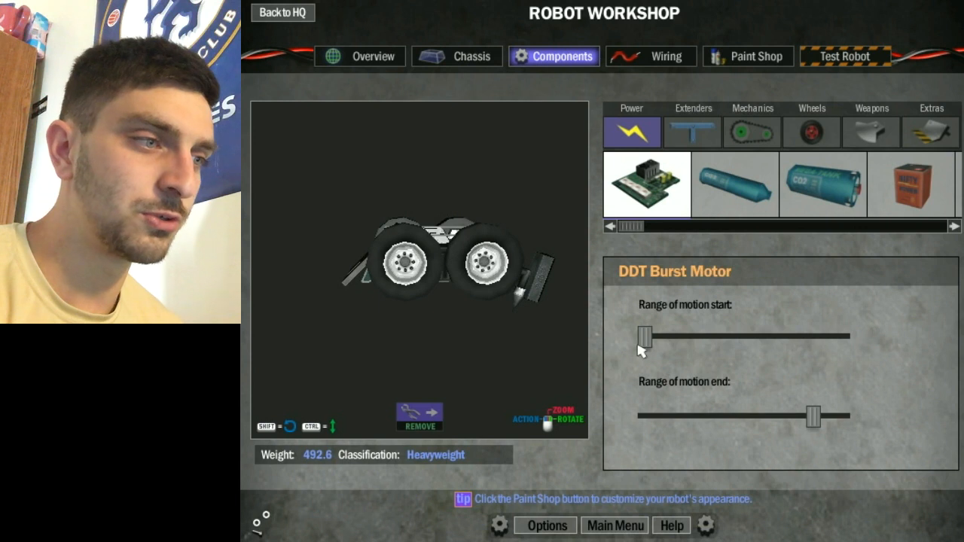
# Adjust the hammer's swing start and end sliders, then send the robot to the test arena.
pyautogui.moveTo(644, 336); pyautogui.dragTo(806, 336)
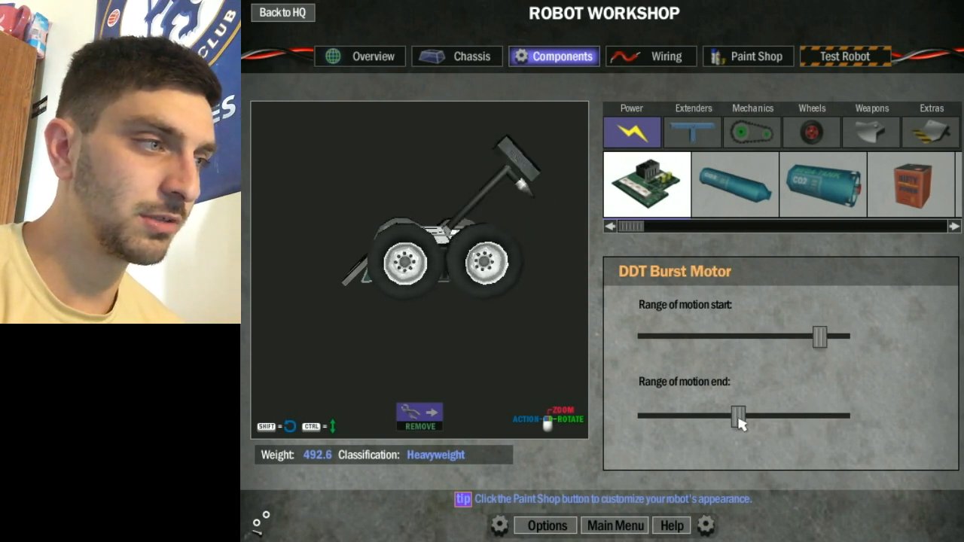
pyautogui.moveTo(735, 416); pyautogui.dragTo(647, 415)
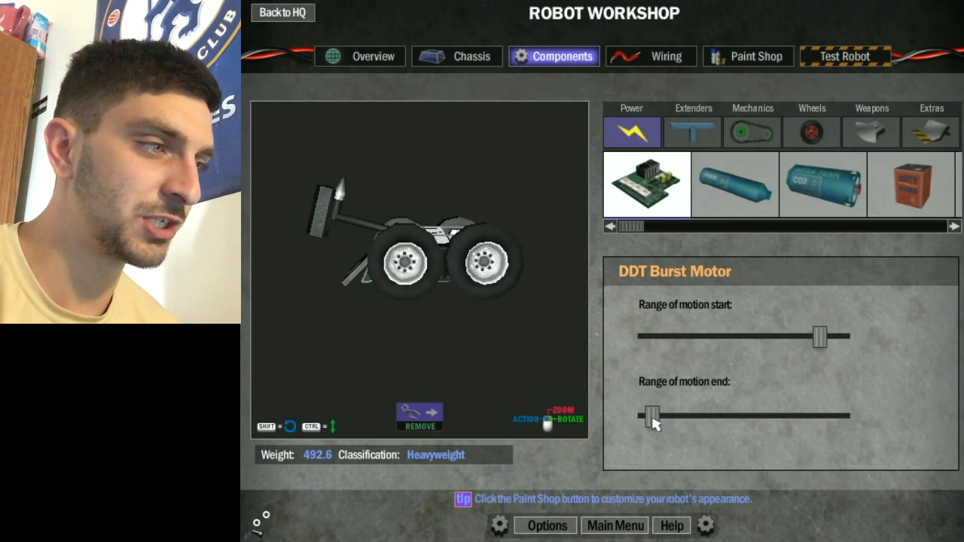
pyautogui.click(844, 56)
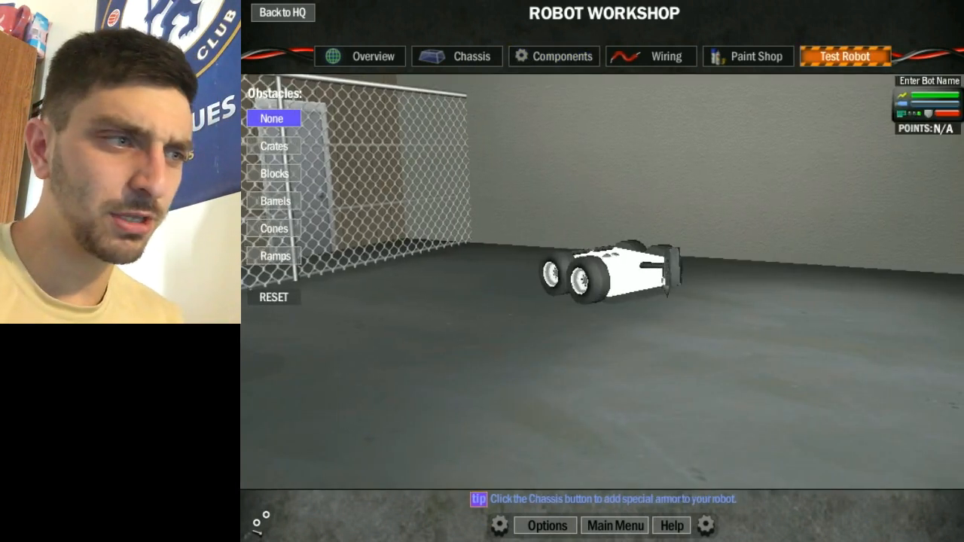